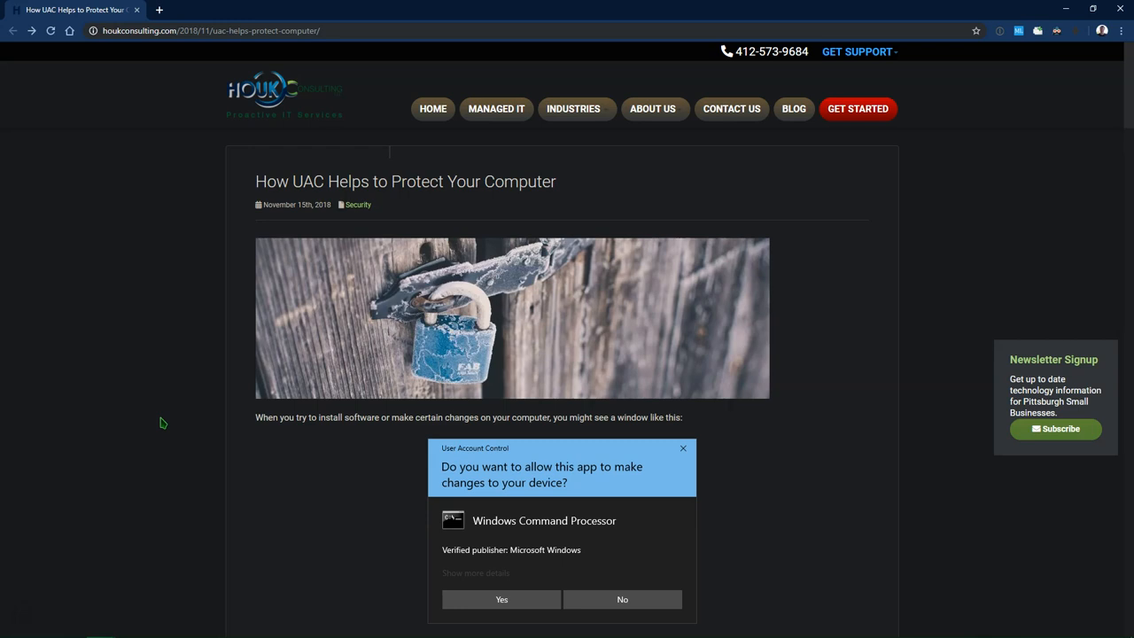
- Scroll the UAC article slightly and decline the live Windows Command Processor prompt
scroll("down", 3)
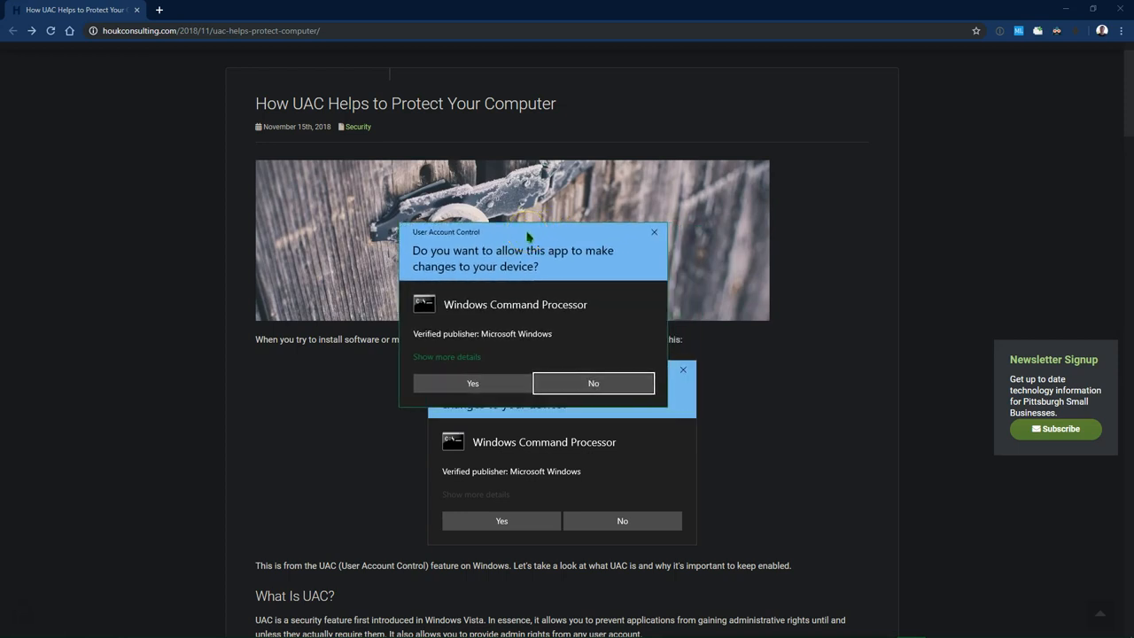
left_click(446, 357)
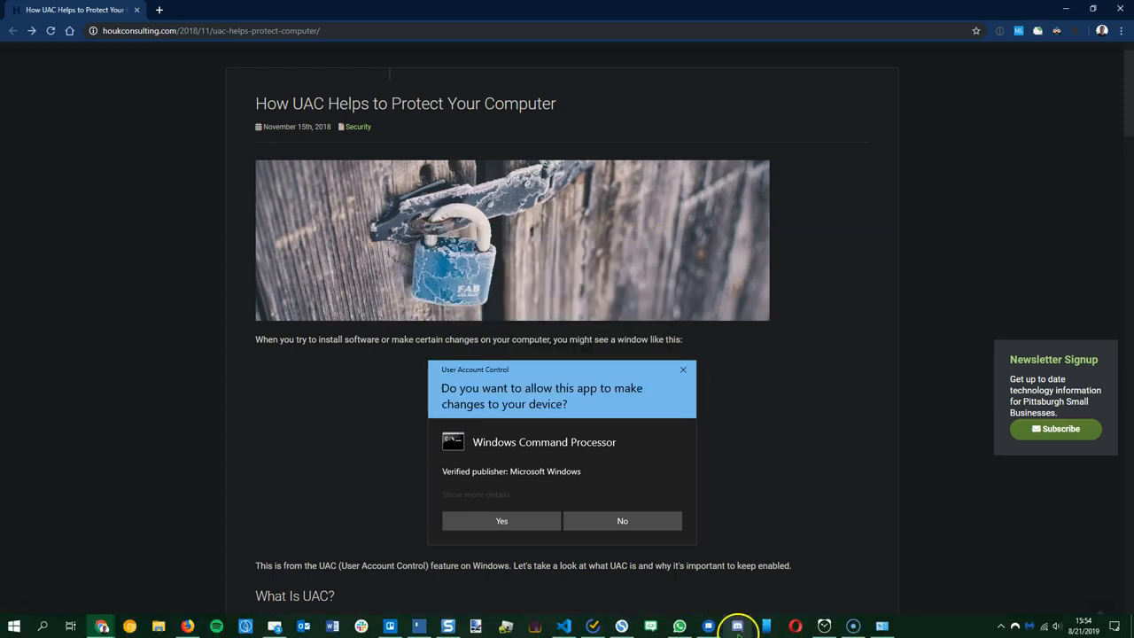
left_click(501, 520)
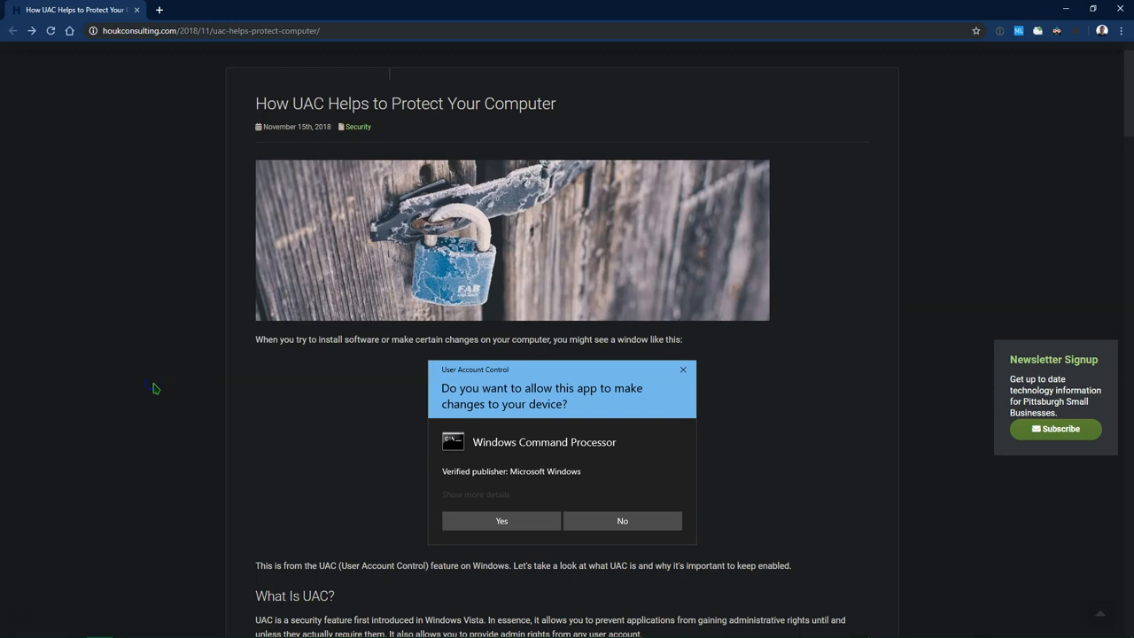
- Scroll the article past 'The History of UAC' to 'What Is UAC Good For?'
scroll("down", 3)
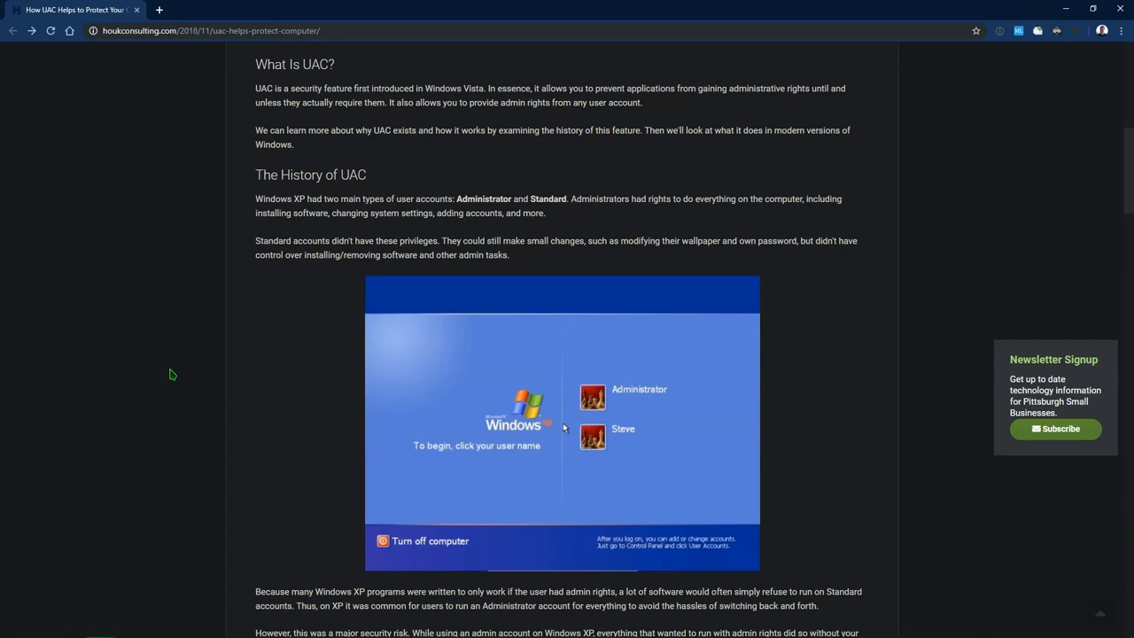
scroll("down", 3)
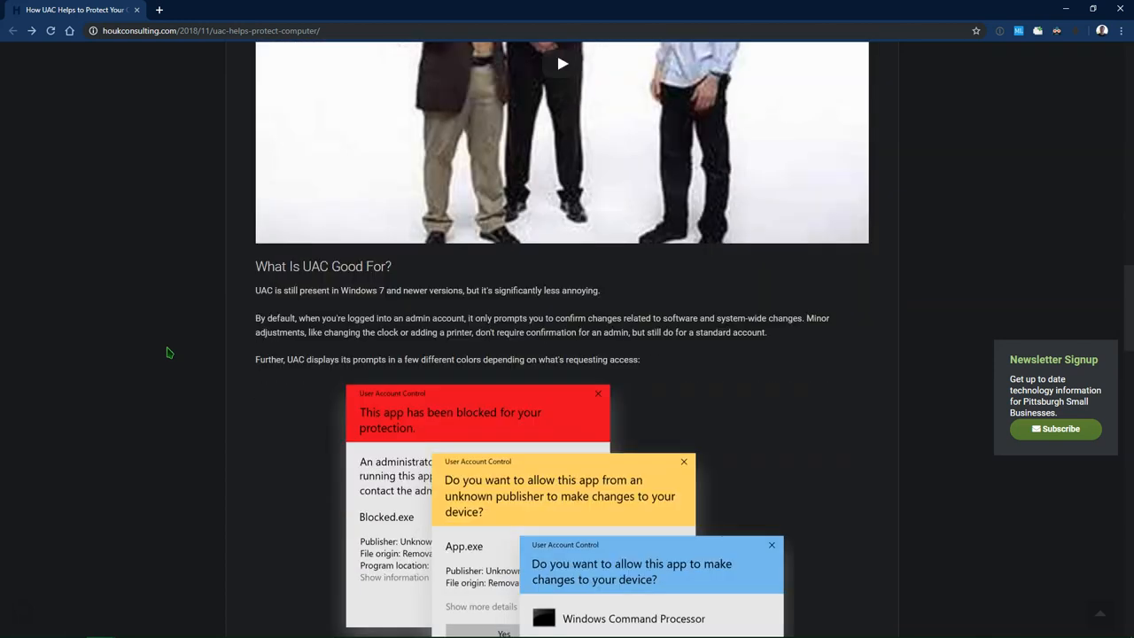
- Scroll to the explanation of blue, yellow and red UAC prompts
scroll("down", 3)
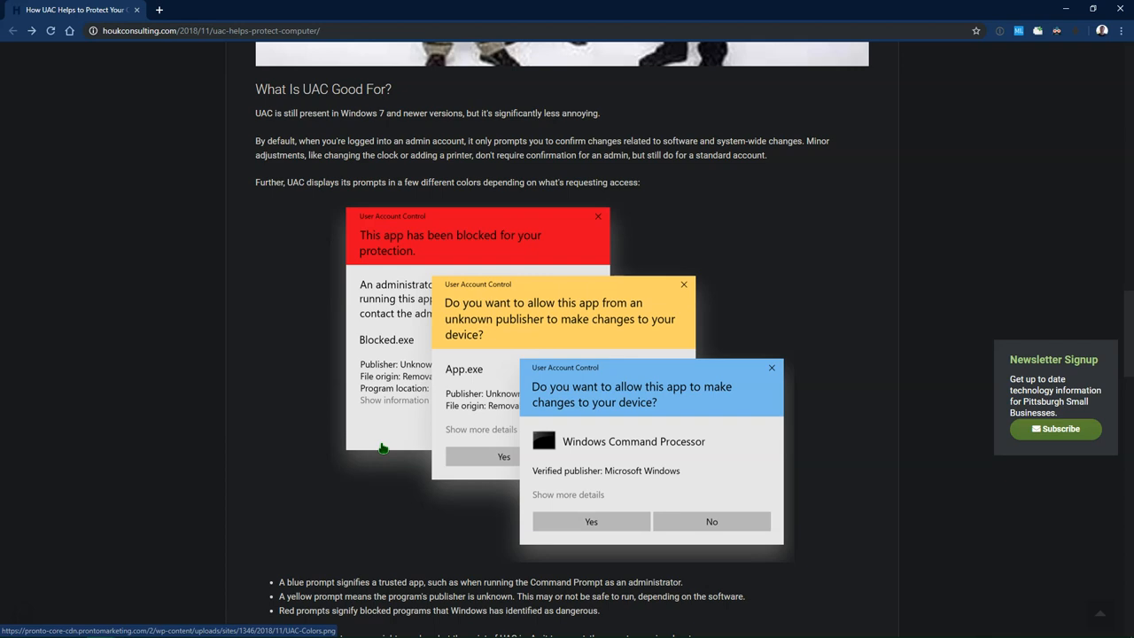
mouse_move(422, 629)
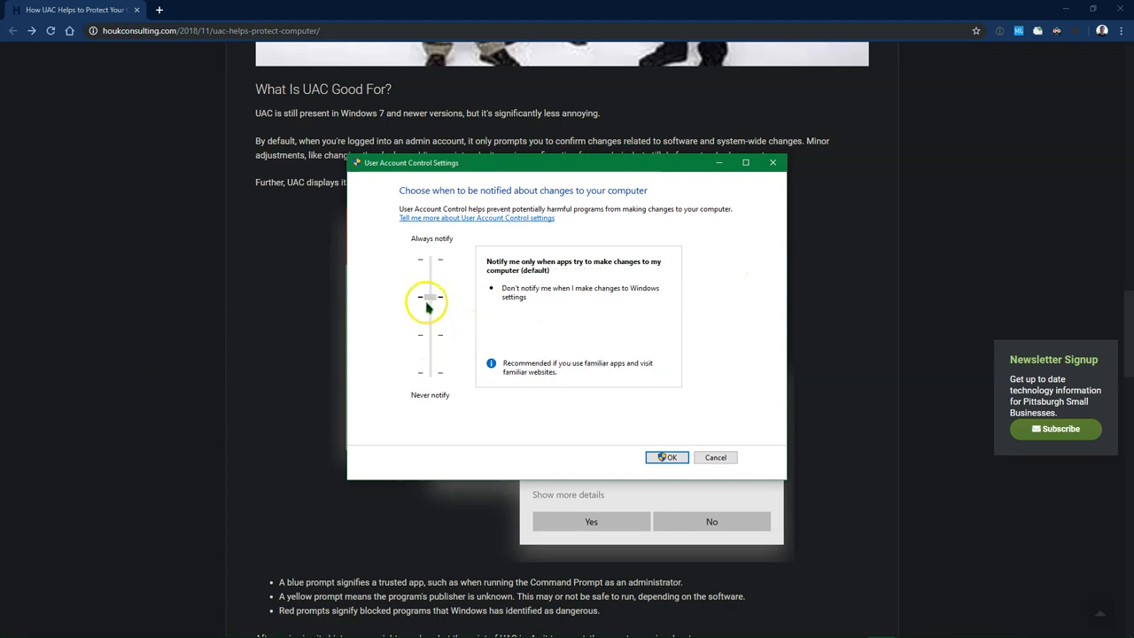
- Raise the UAC slider to the top 'Always notify' level
left_click_drag(430, 297, 430, 259)
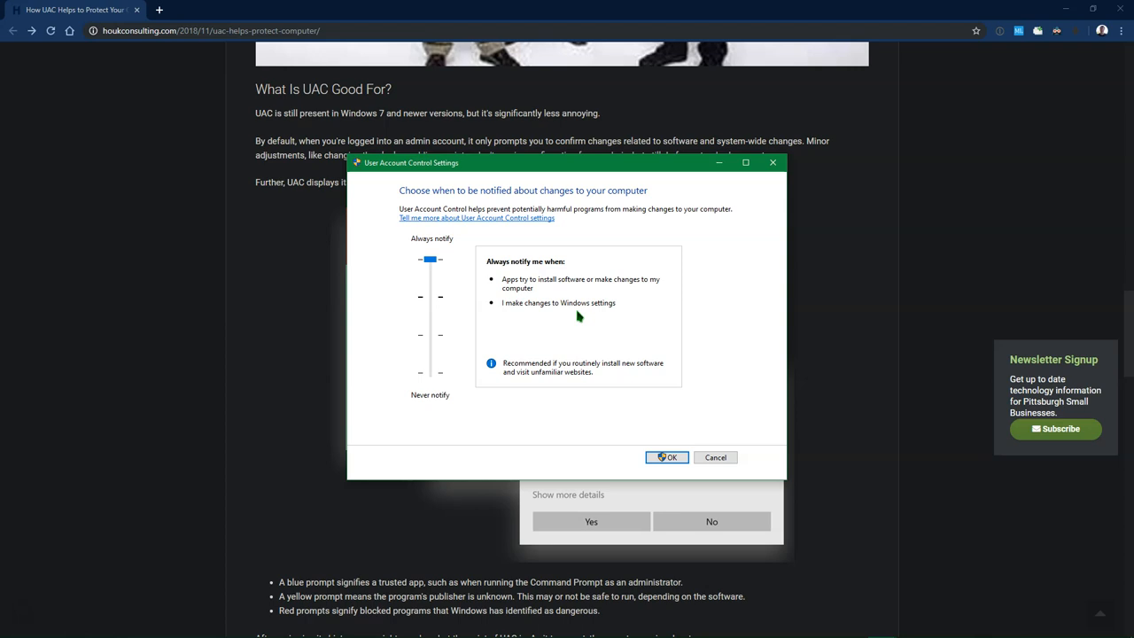
mouse_move(551, 318)
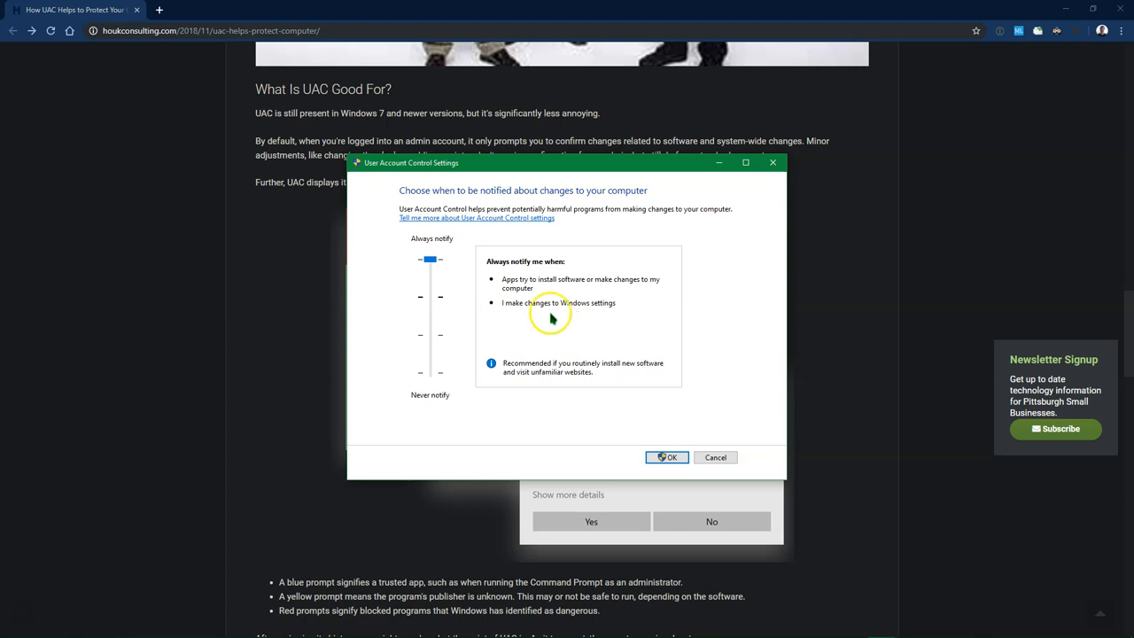
- Return the slider to default, then lower it to notify without dimming the desktop
left_click_drag(430, 259, 430, 297)
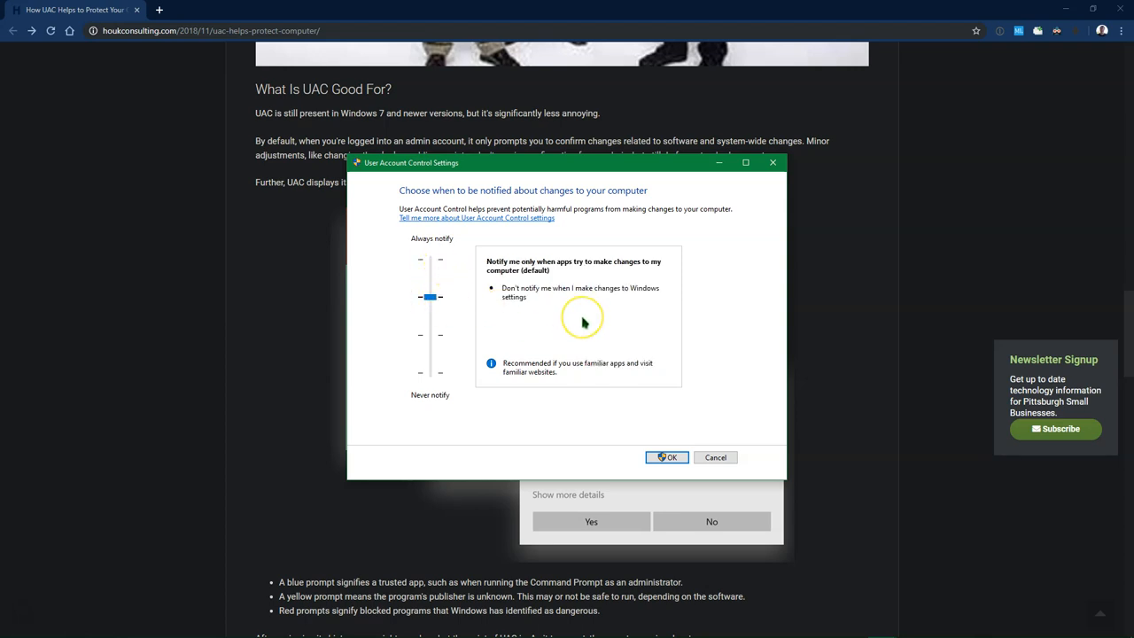
mouse_move(583, 322)
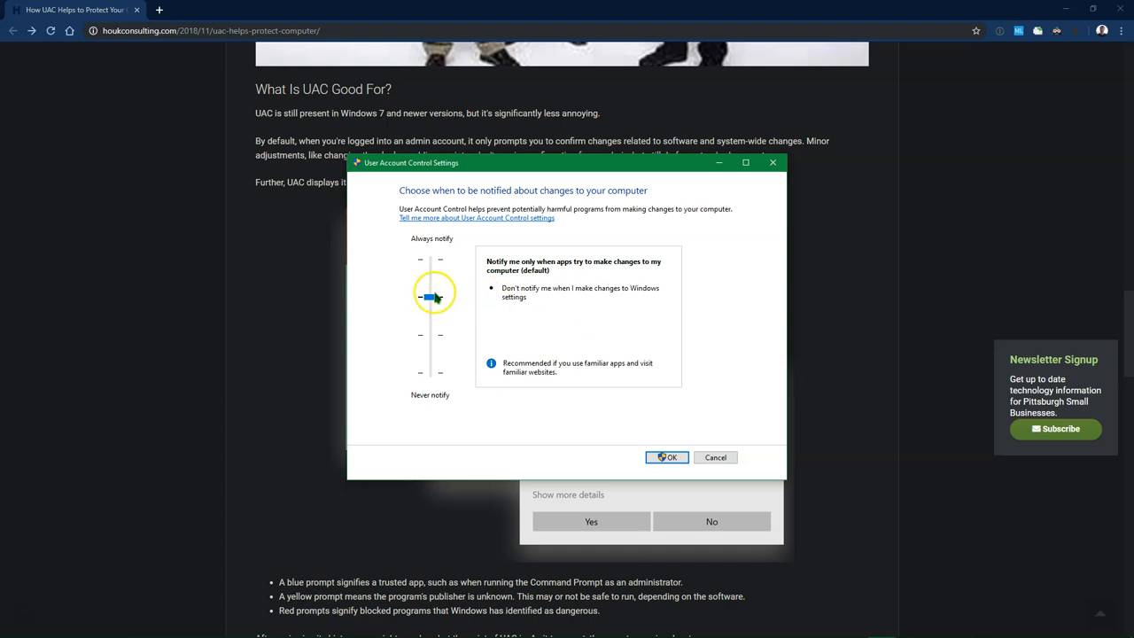
left_click_drag(429, 296, 430, 335)
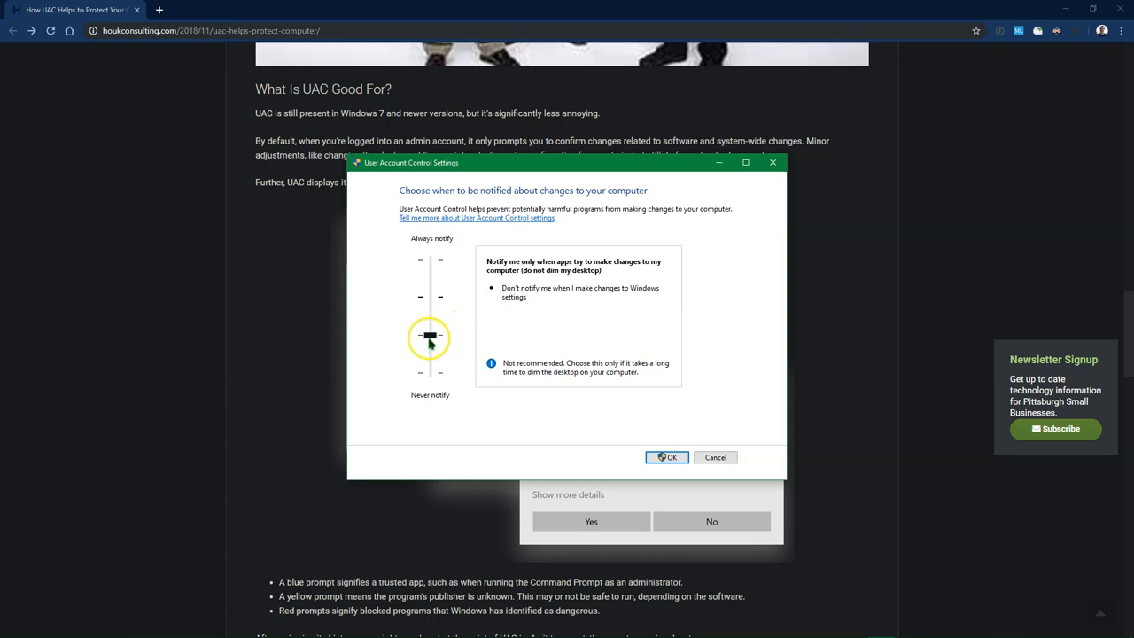
- Drag the UAC slider down to the bottom 'Never notify' position
left_click_drag(430, 337, 430, 372)
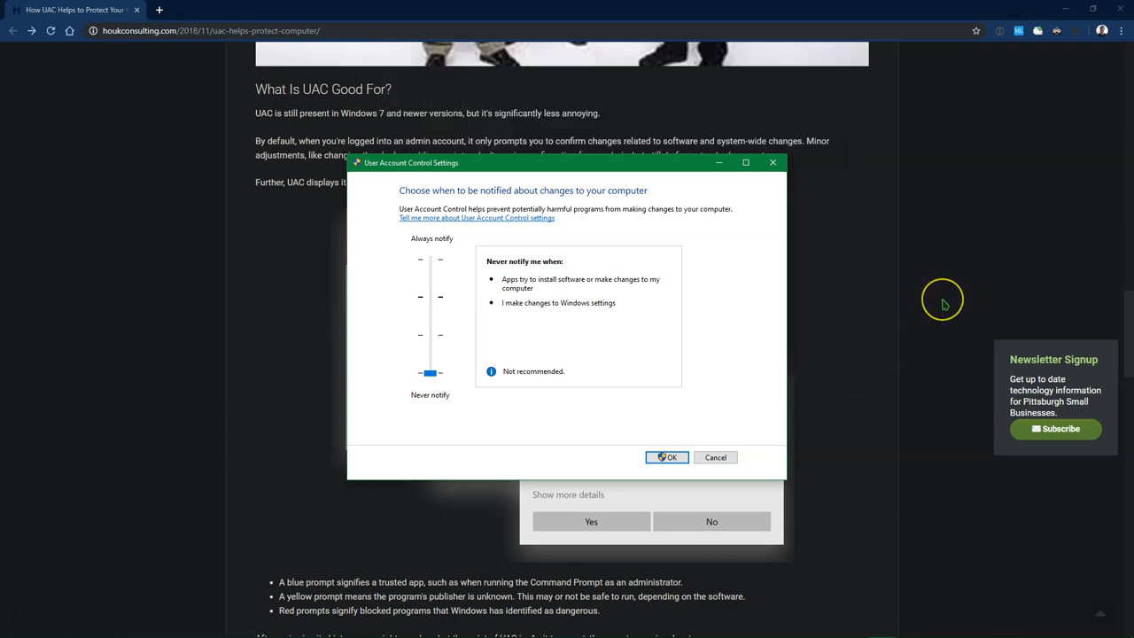
mouse_move(945, 304)
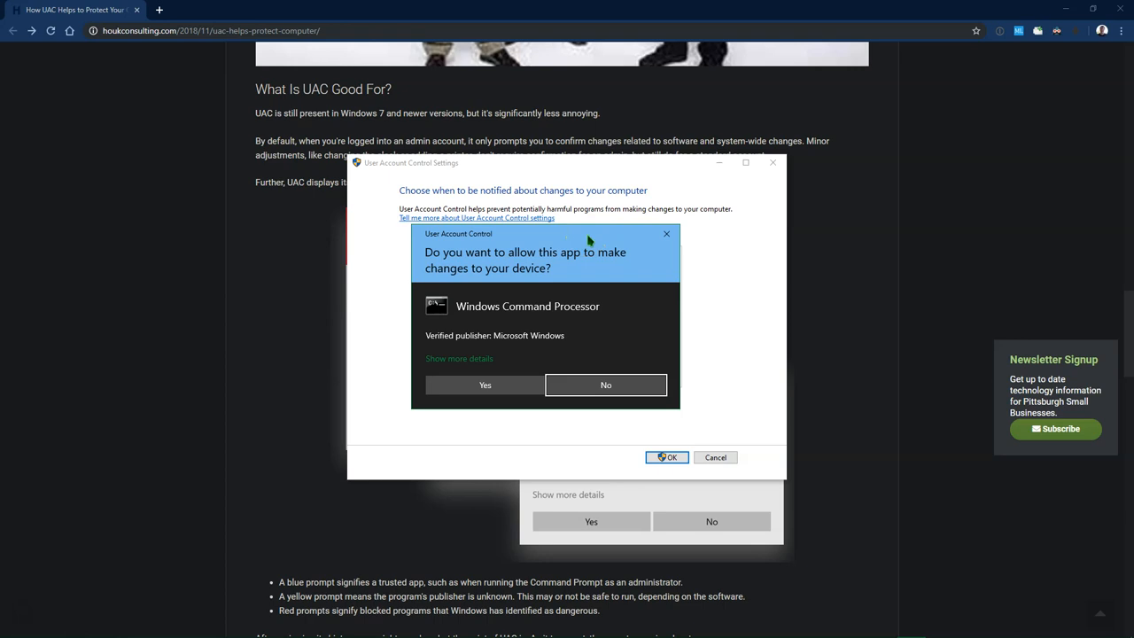
- Decline the Command Processor prompt and scroll through 'UAC's Levels' to 'UAC Demystified'
left_click(666, 233)
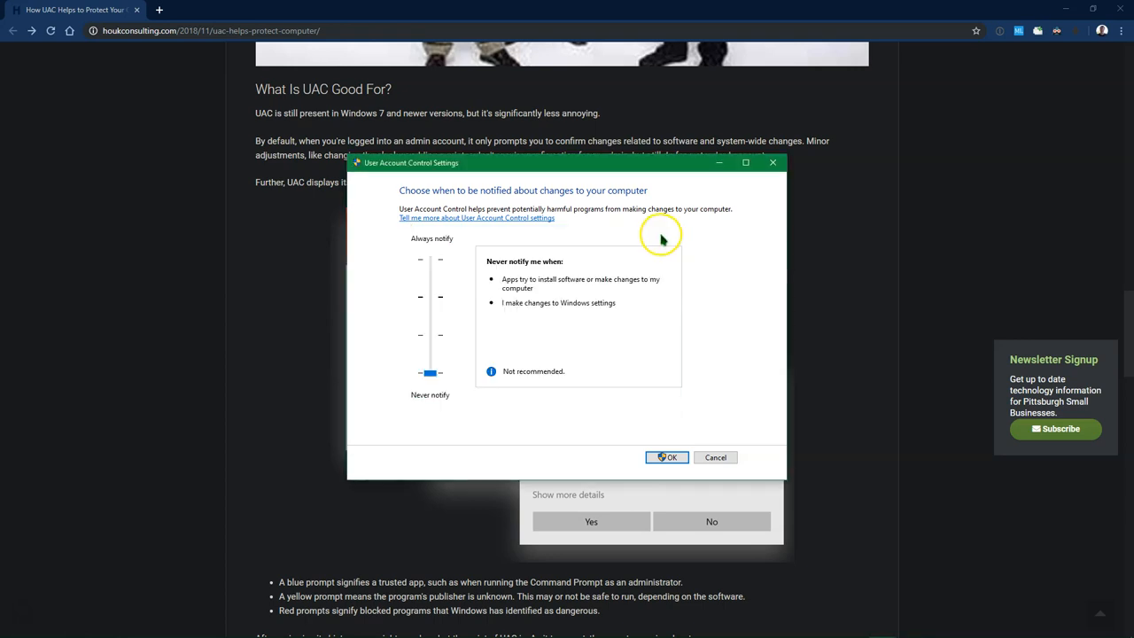
mouse_move(714, 430)
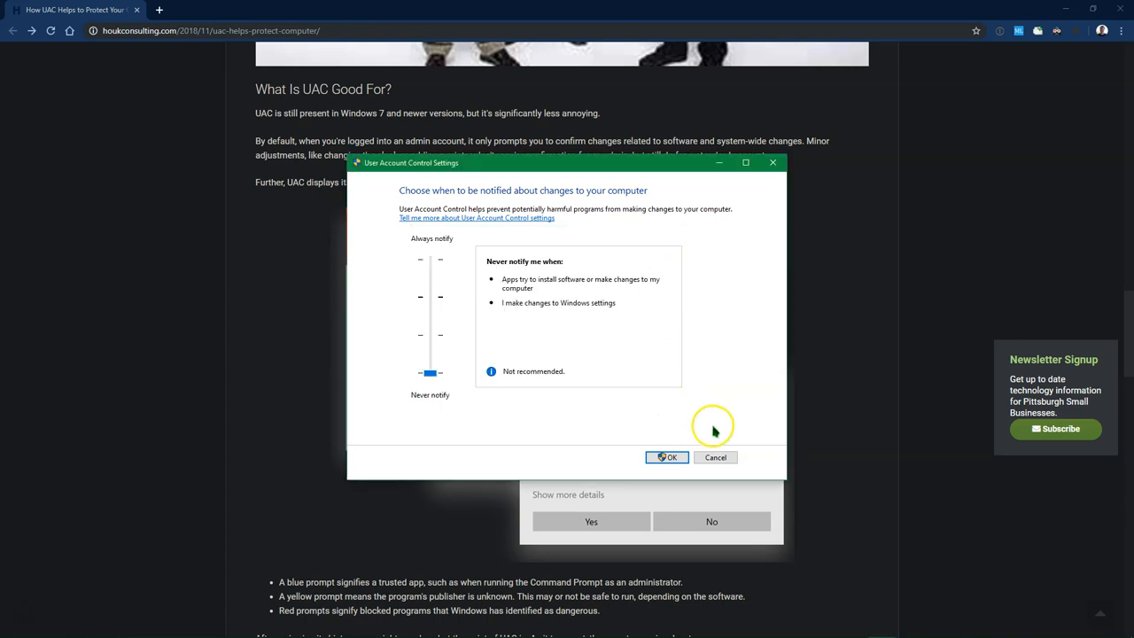
scroll("down", 3)
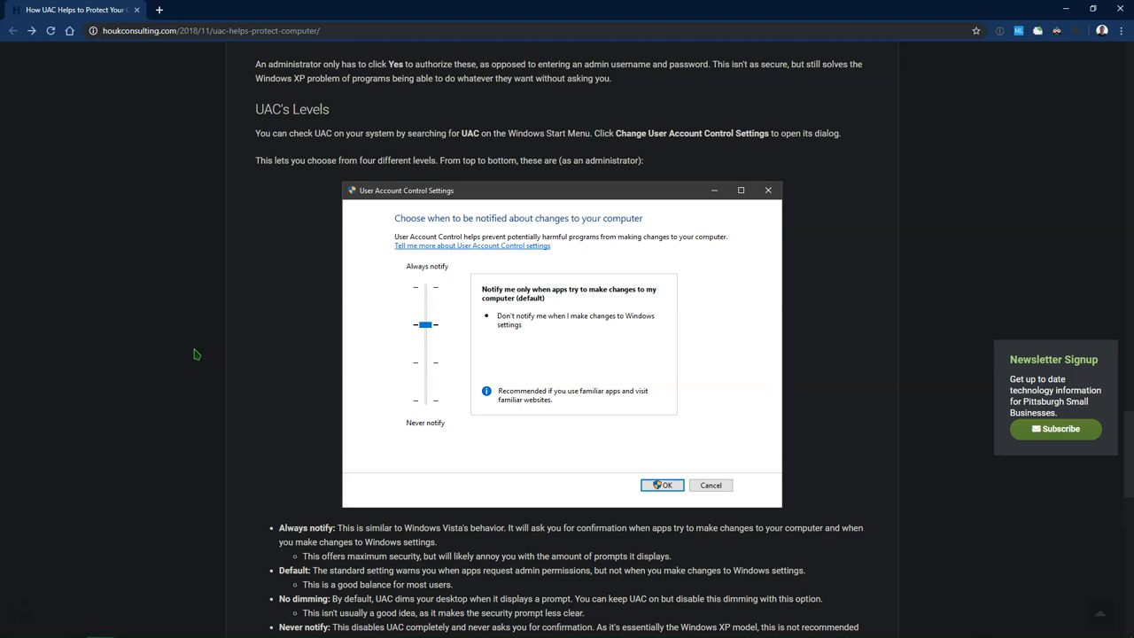
scroll("down", 3)
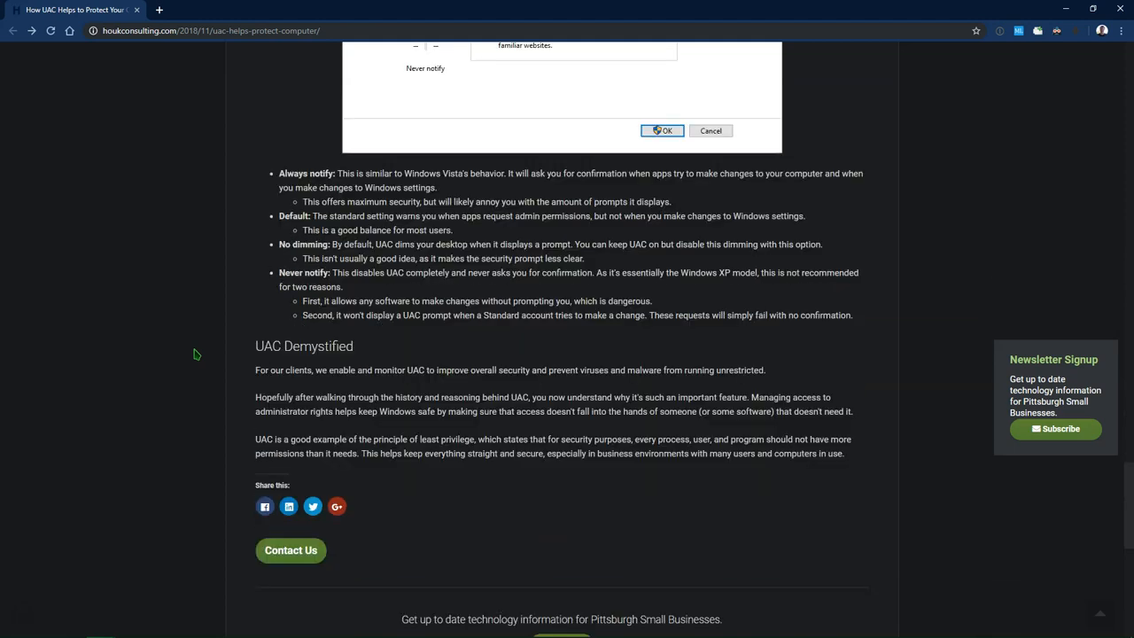